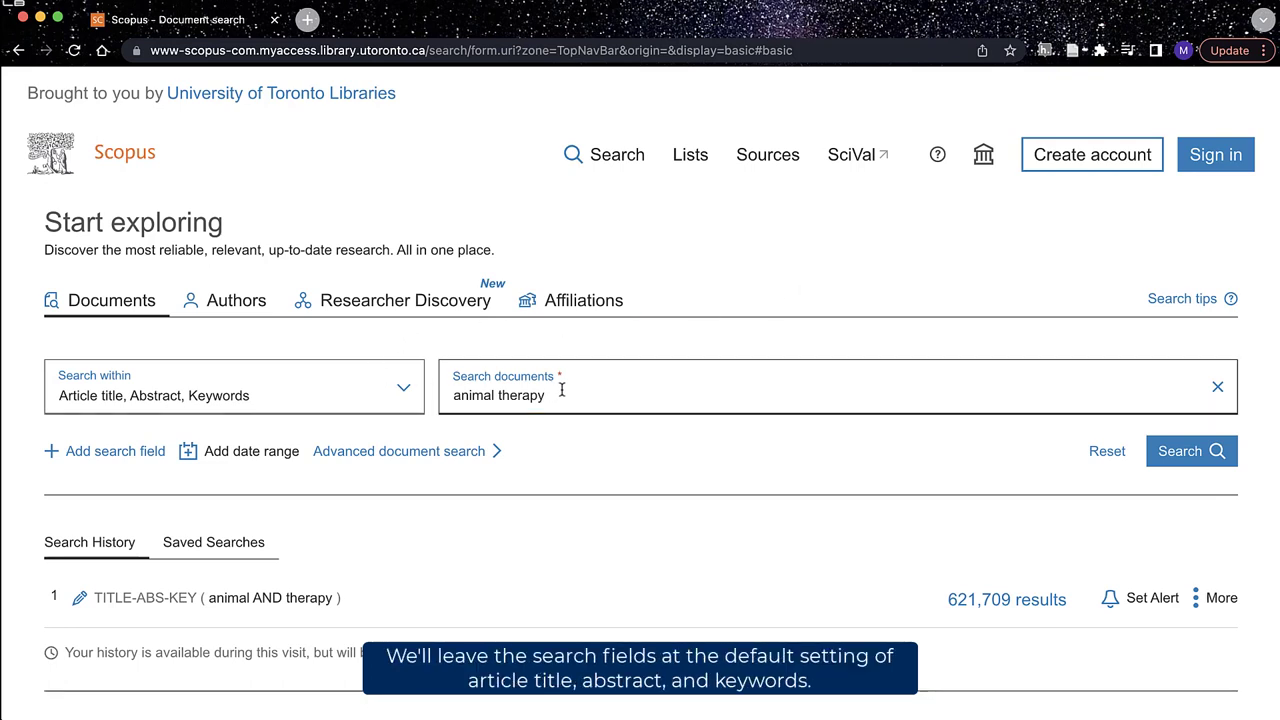
mouse_move(432, 398)
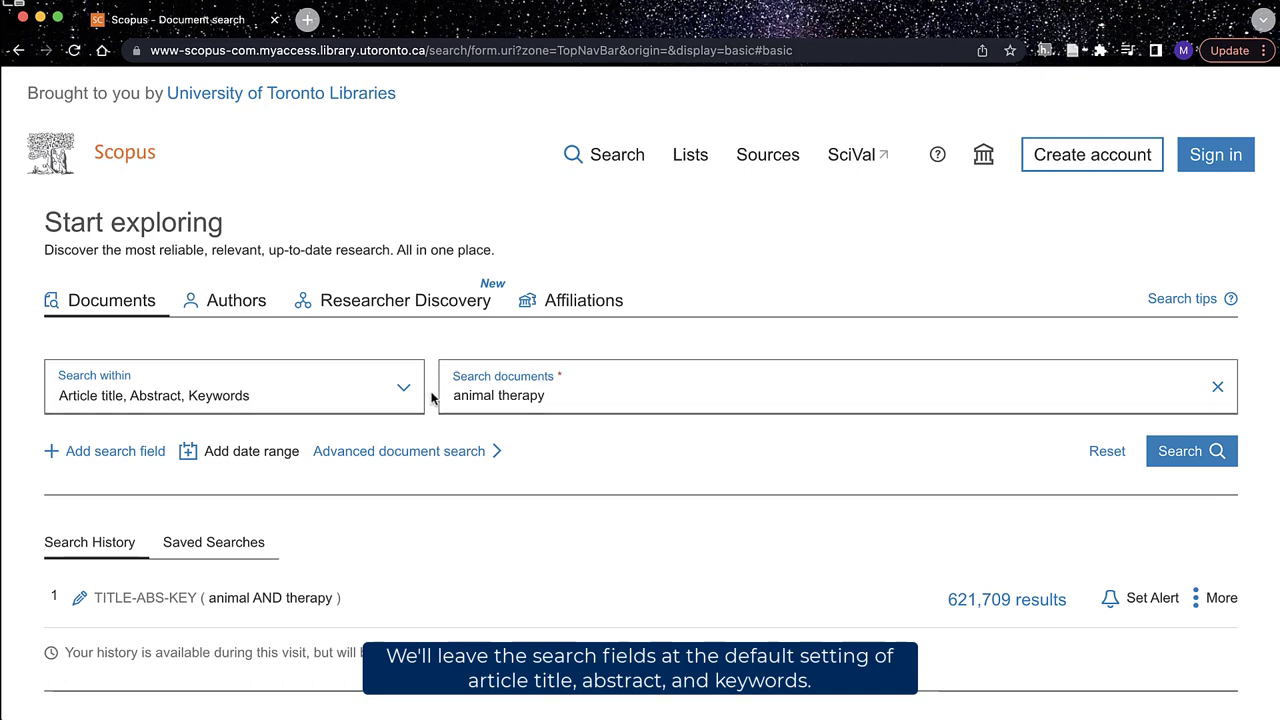
- Search Scopus for animal therapy in article title, abstract and keywords, returning 621,709 documents
click(234, 388)
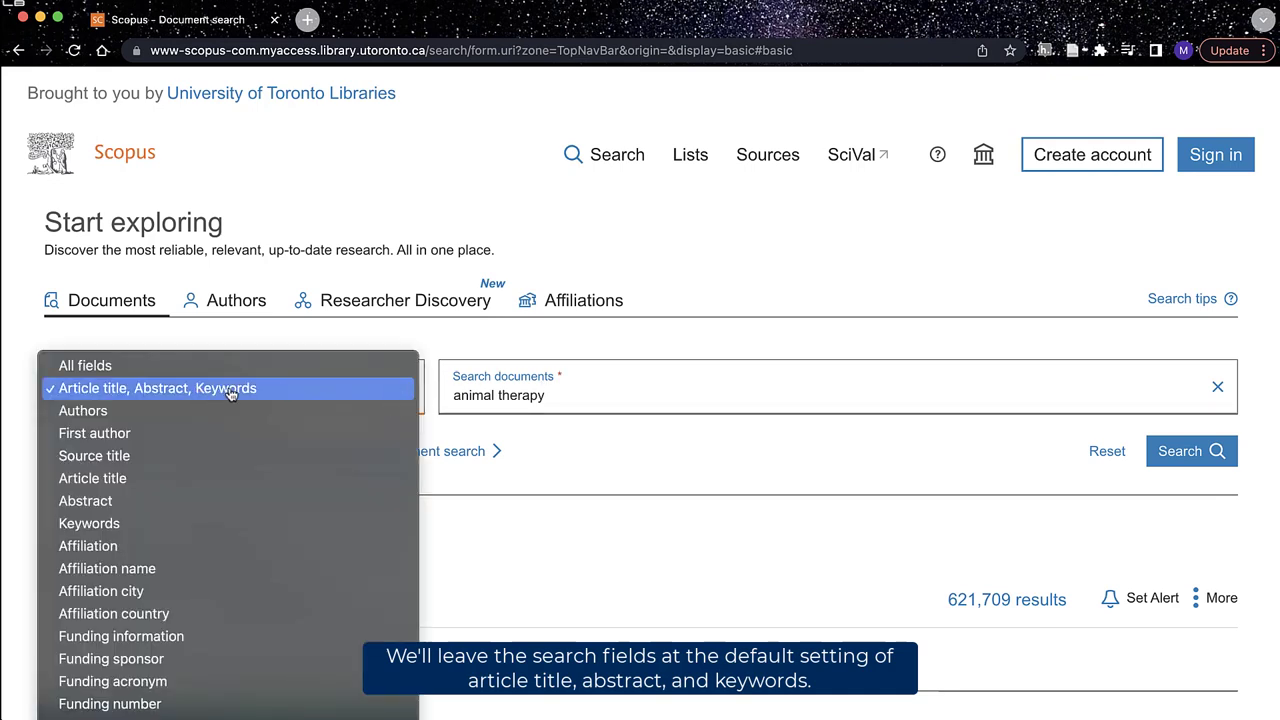
click(156, 388)
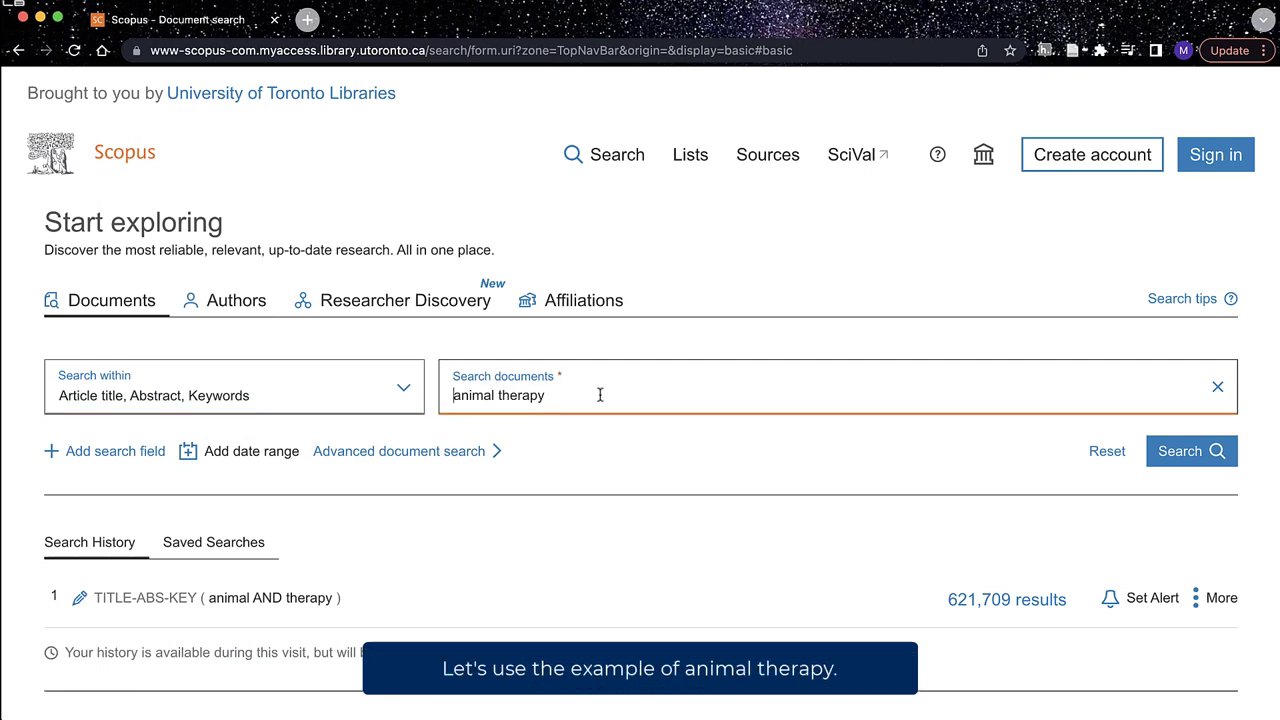
mouse_move(1108, 452)
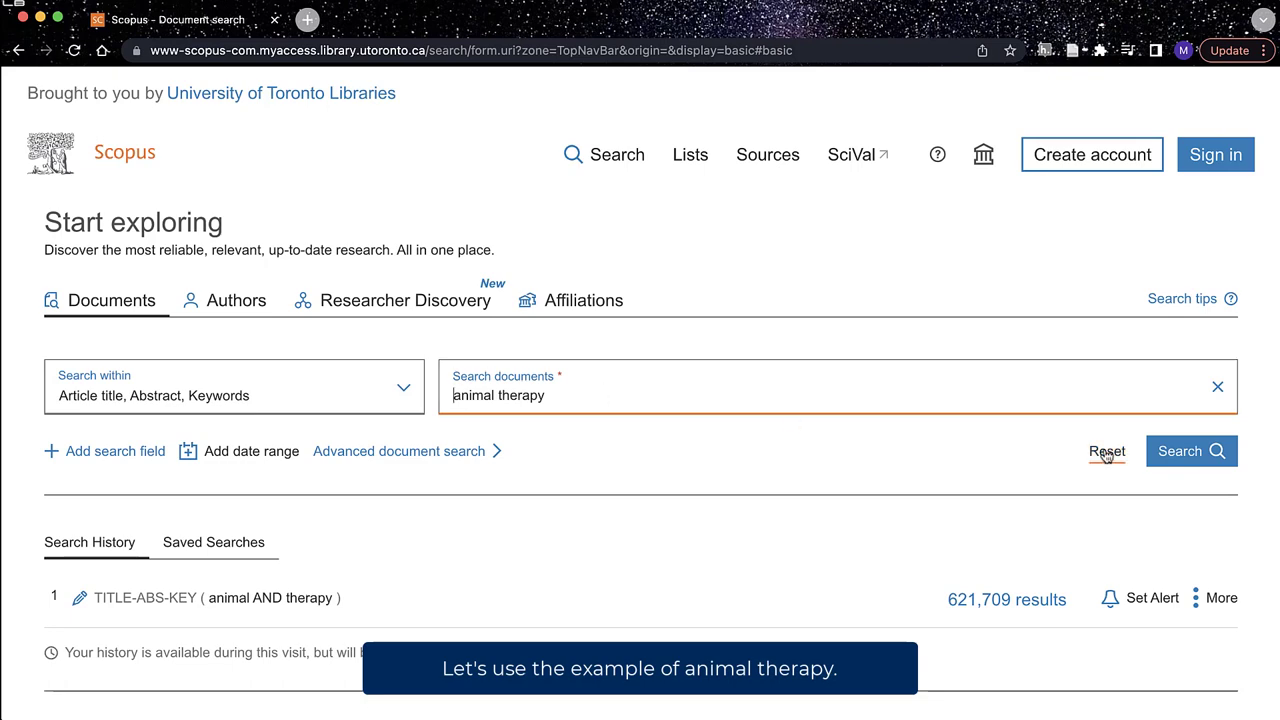
click(1192, 452)
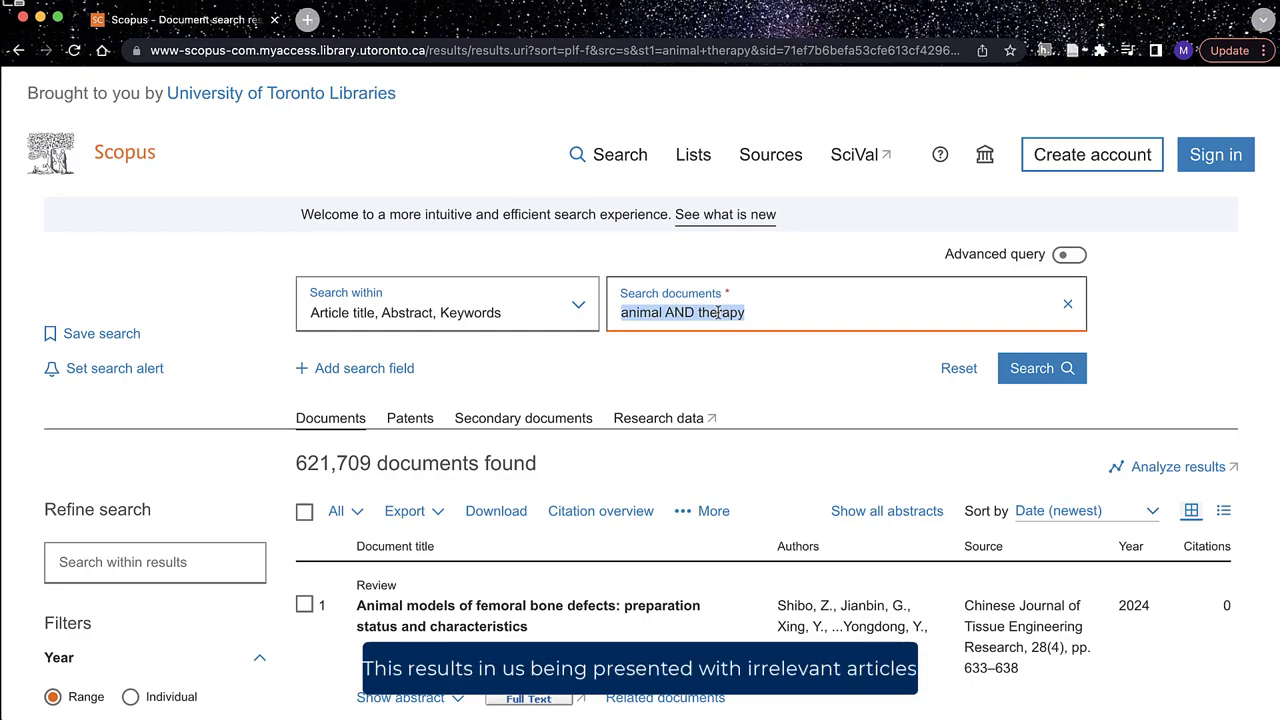
scroll(down, 3)
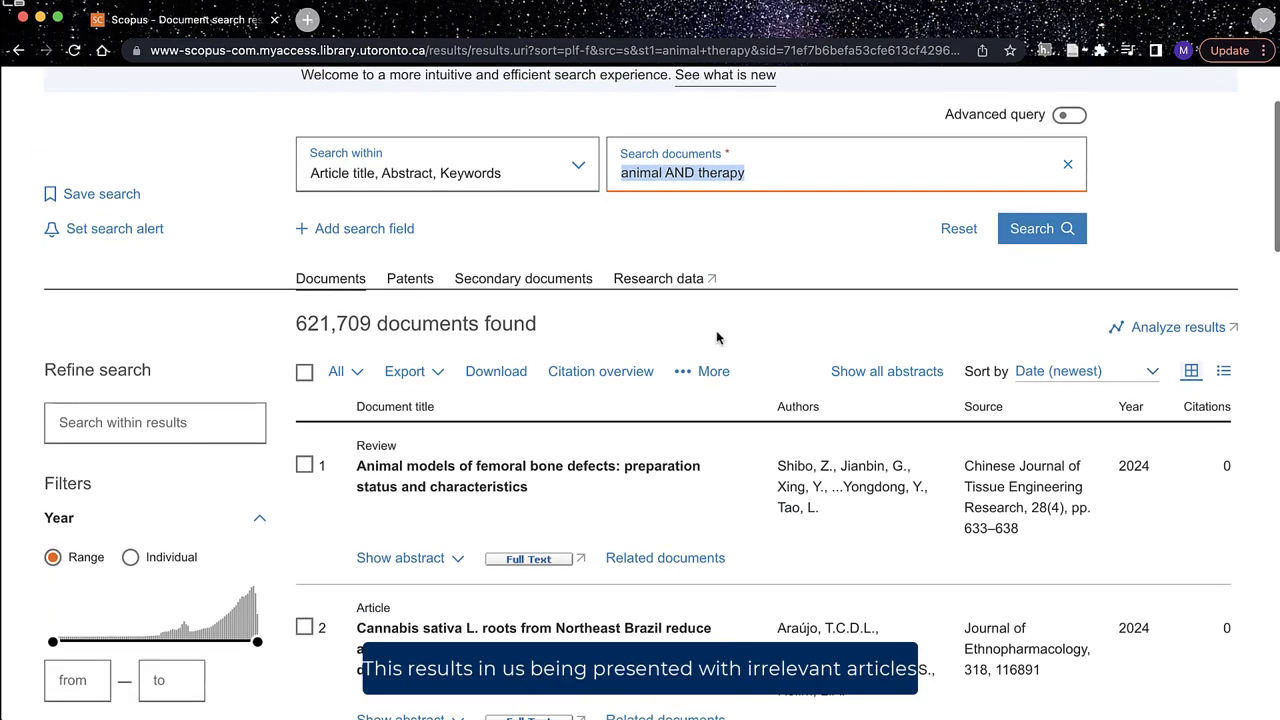
scroll(down, 3)
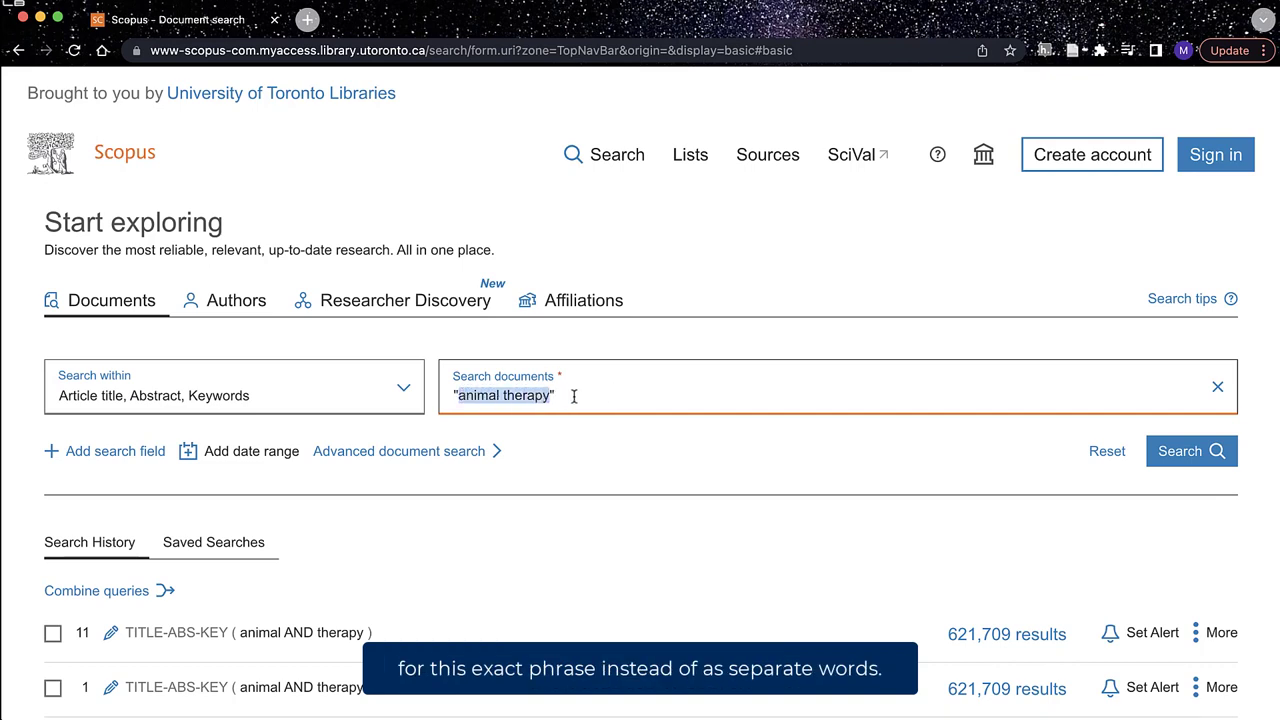
- Run the exact-phrase "animal therapy" search, returning 194 documents, and review the results
click(1192, 452)
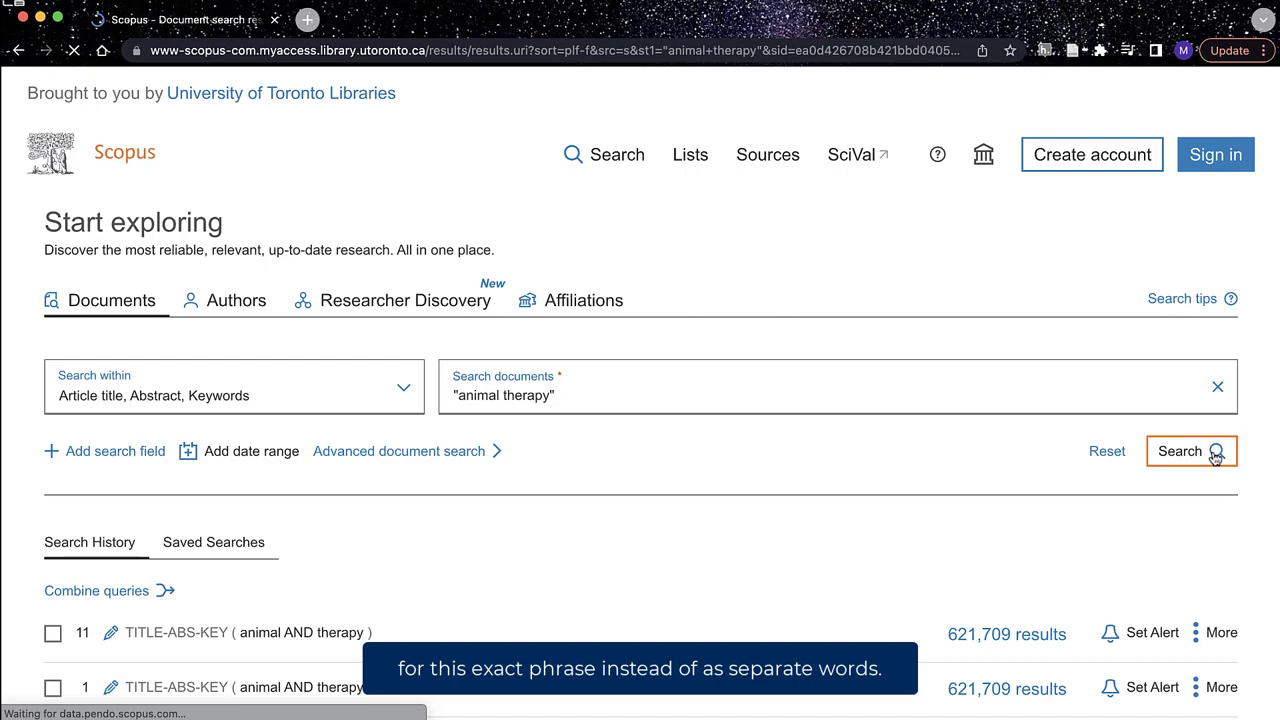
click(1192, 452)
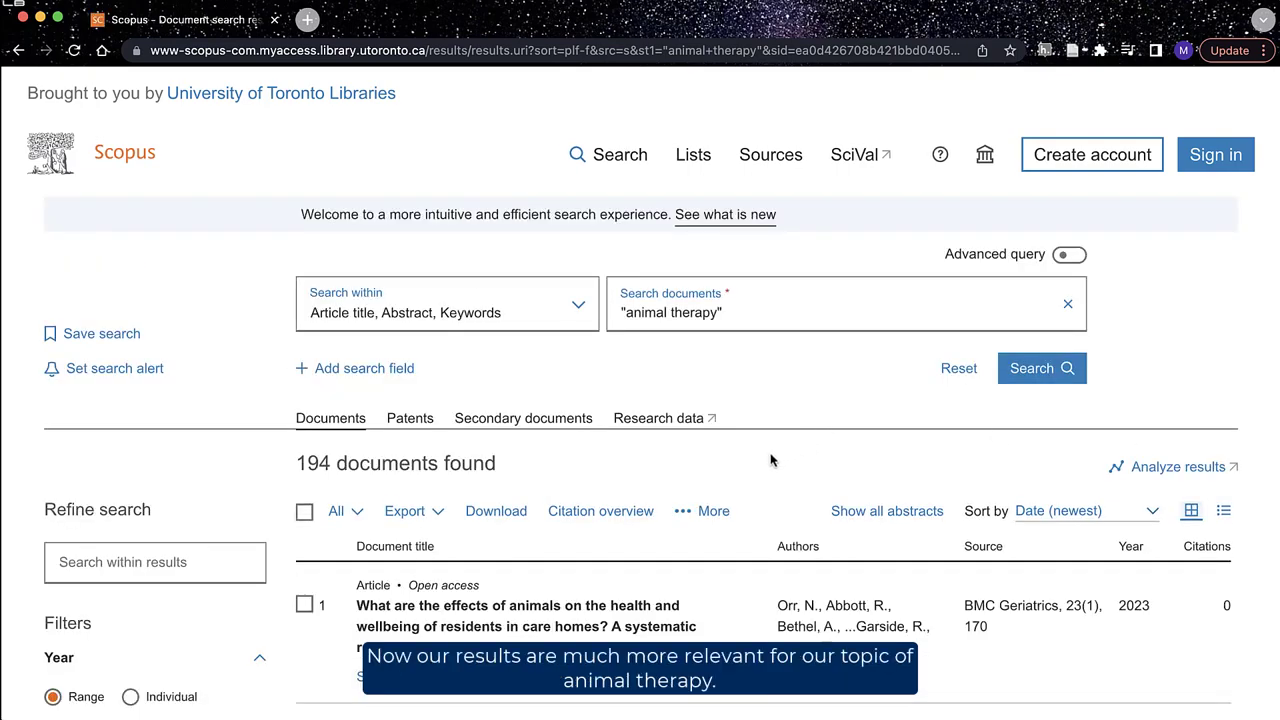
scroll(down, 3)
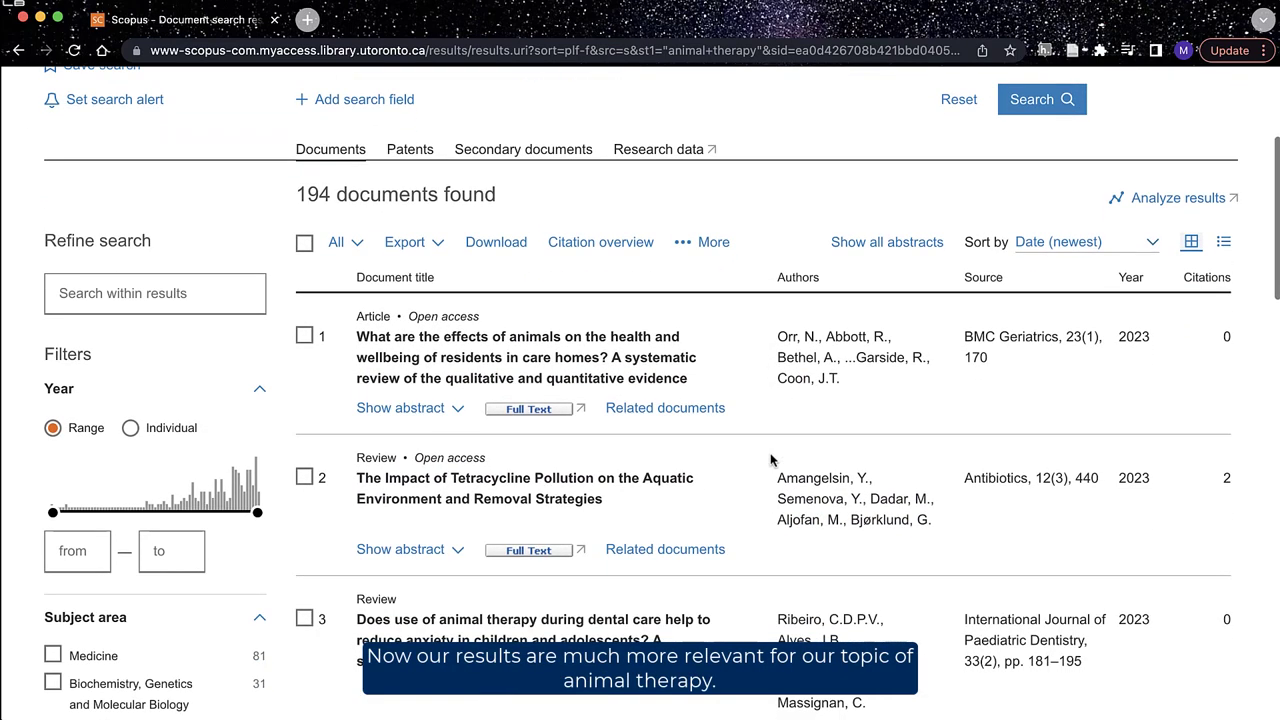